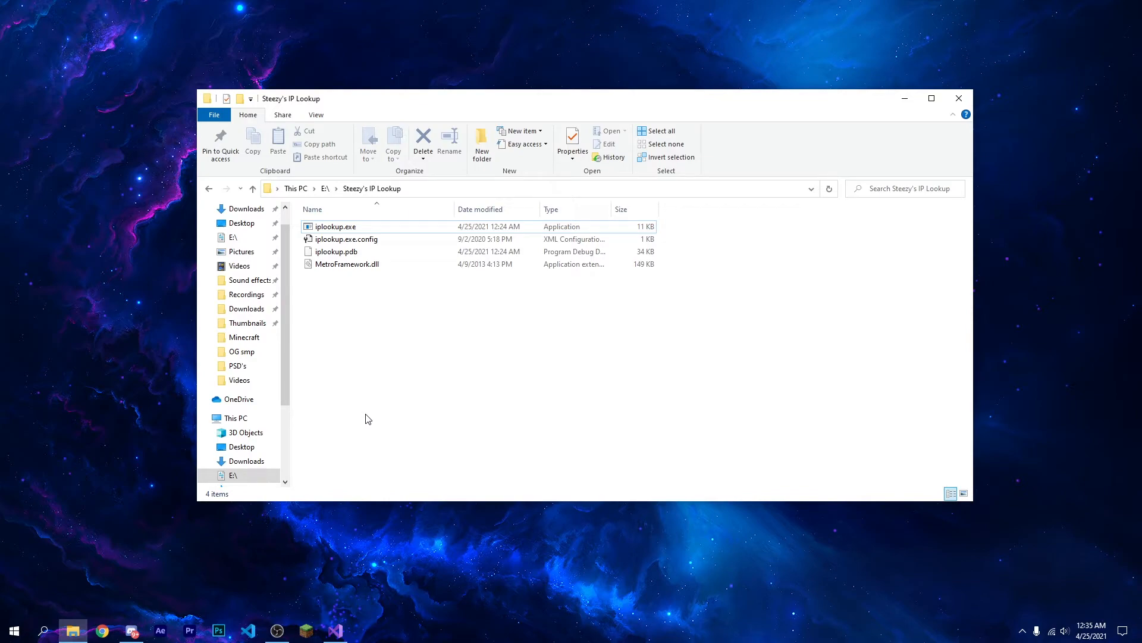
Launch iplookup.exe and look up 1.1.1.1, returning Cloudflare in South Brisbane, Queensland
{"action": "left_click", "coordinate": [336, 226]}
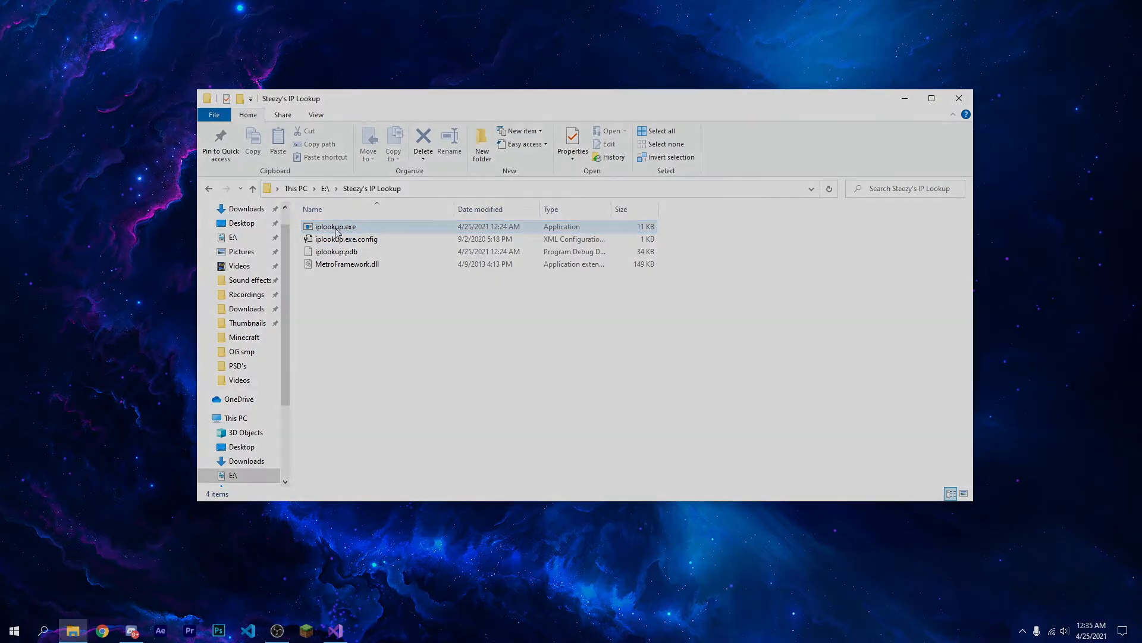
{"action": "double_click", "coordinate": [335, 226]}
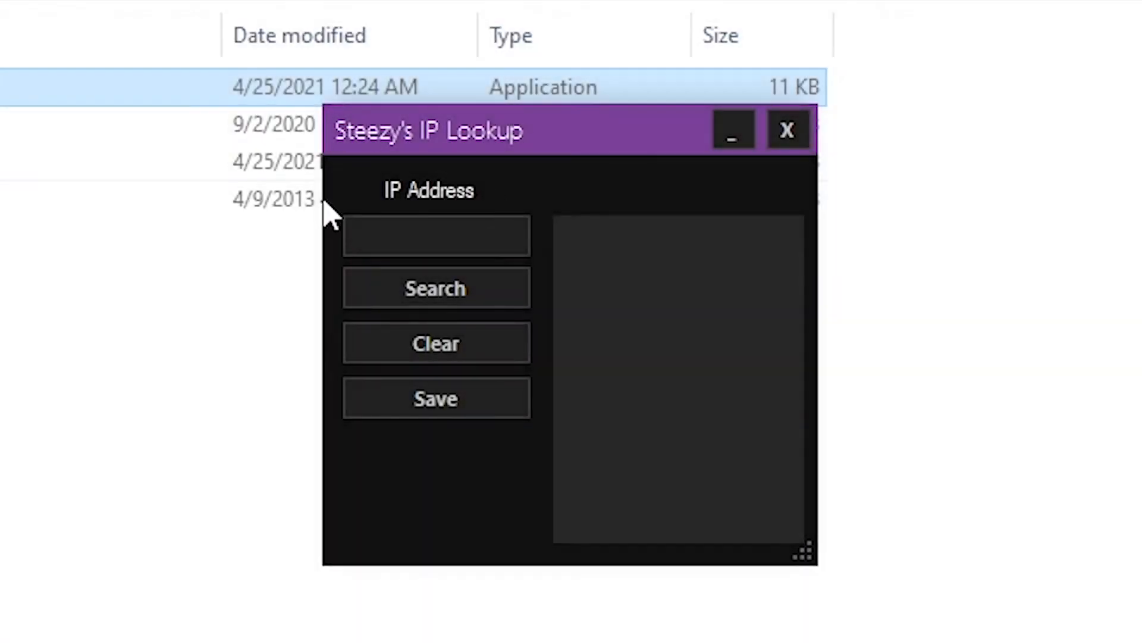
{"action": "mouse_move", "coordinate": [659, 200]}
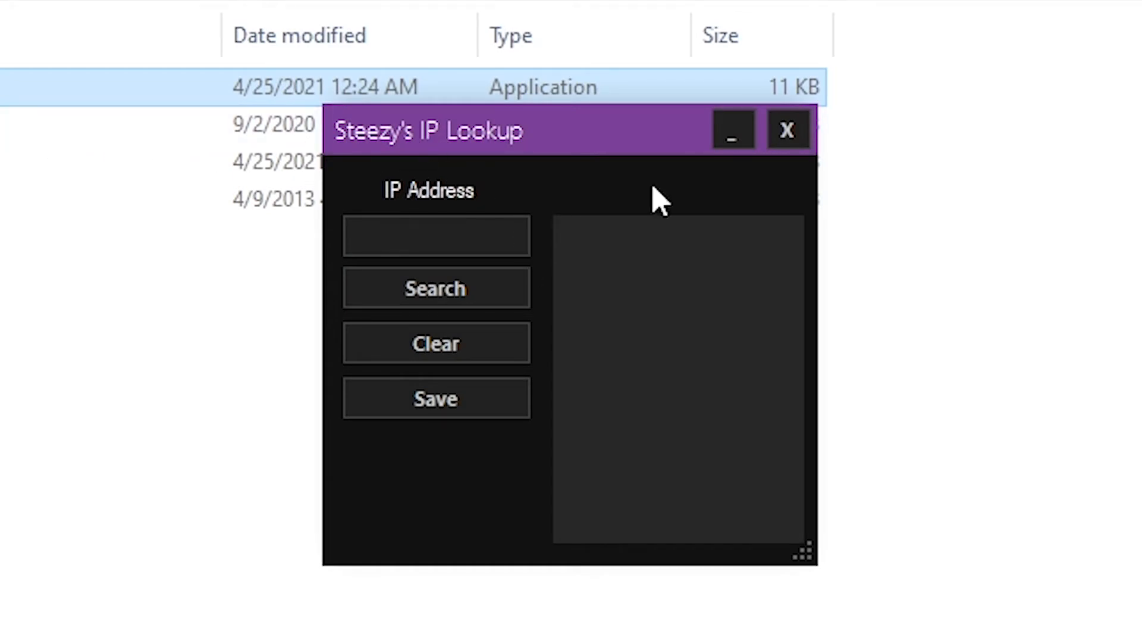
{"action": "mouse_move", "coordinate": [598, 117]}
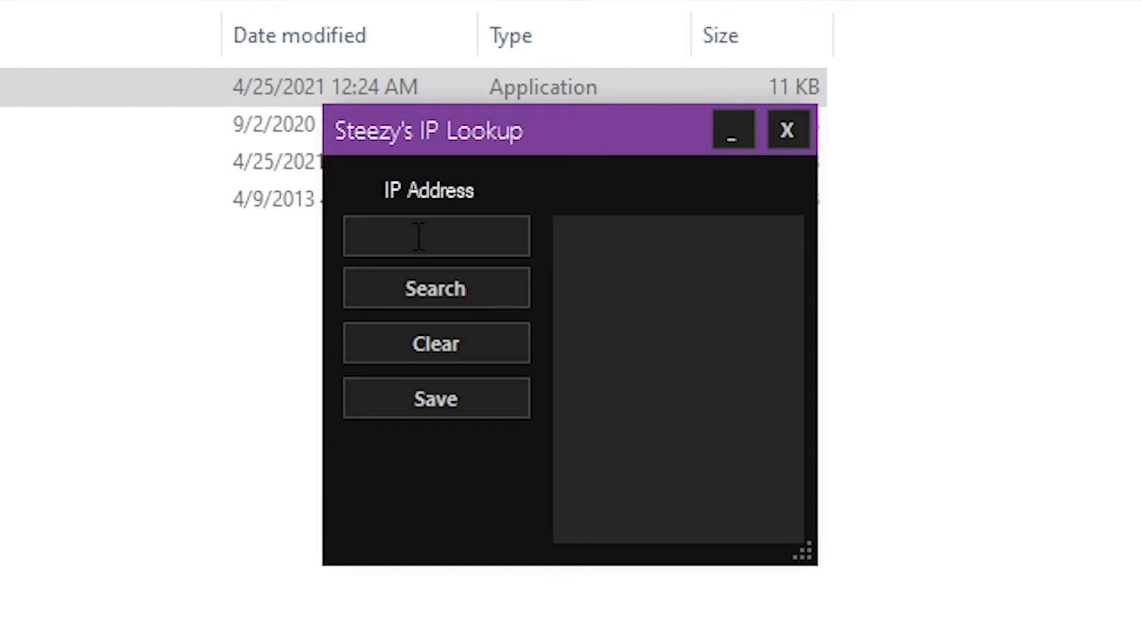
{"action": "type", "text": "1.1.1.1"}
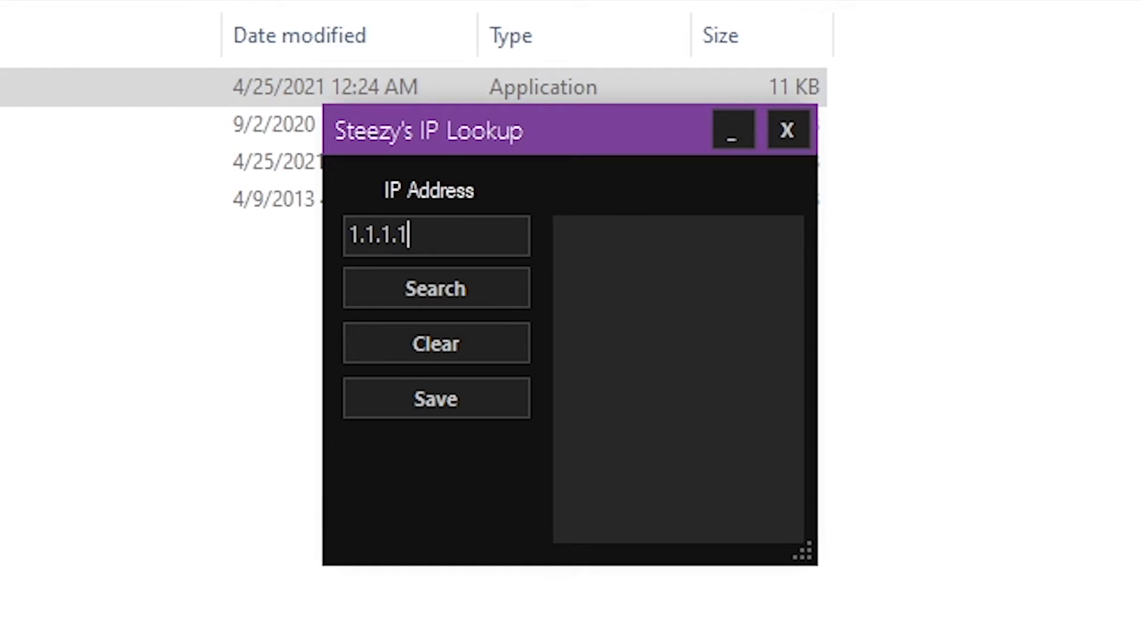
{"action": "left_click", "coordinate": [436, 287]}
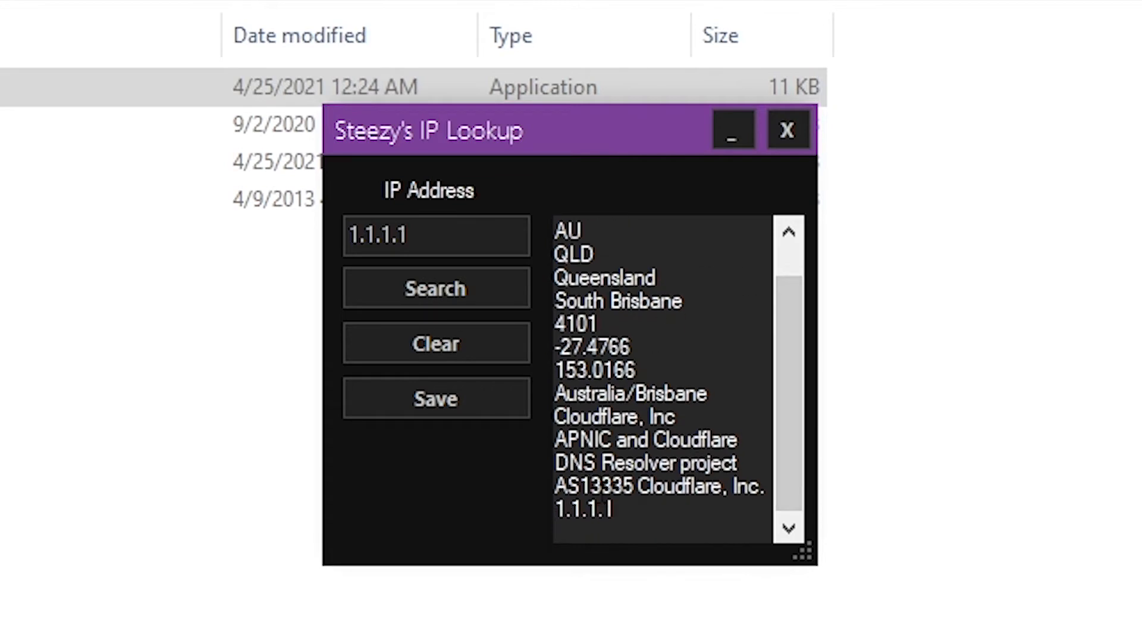
{"action": "left_click", "coordinate": [436, 288]}
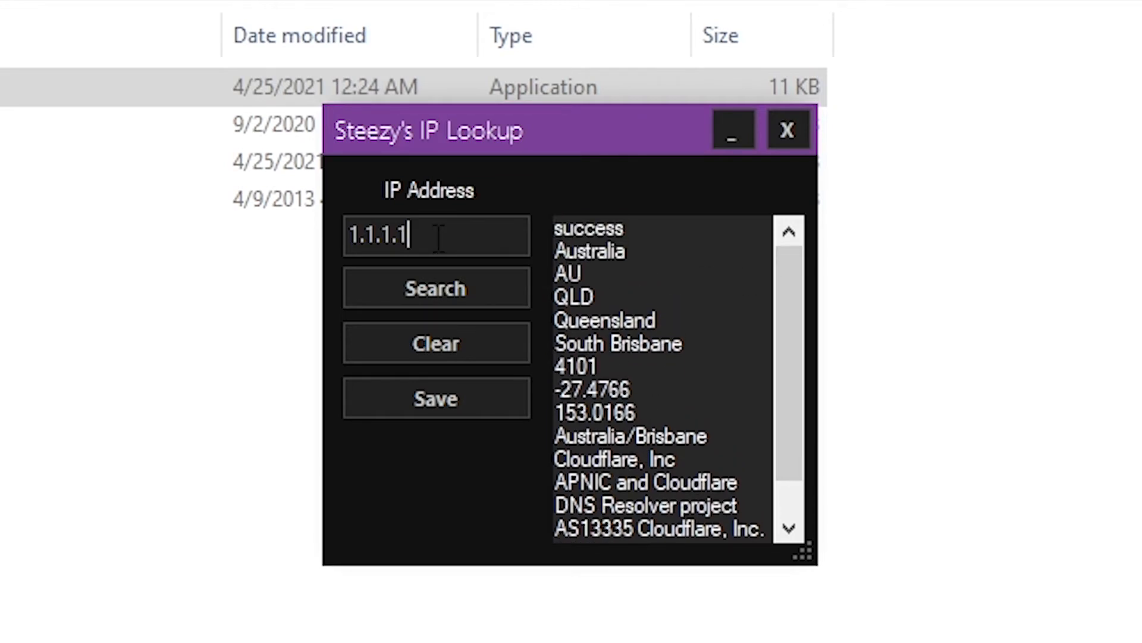
Look up 0.0.0.0 and get a reserved-range failure message
{"action": "type", "text": "0.0."}
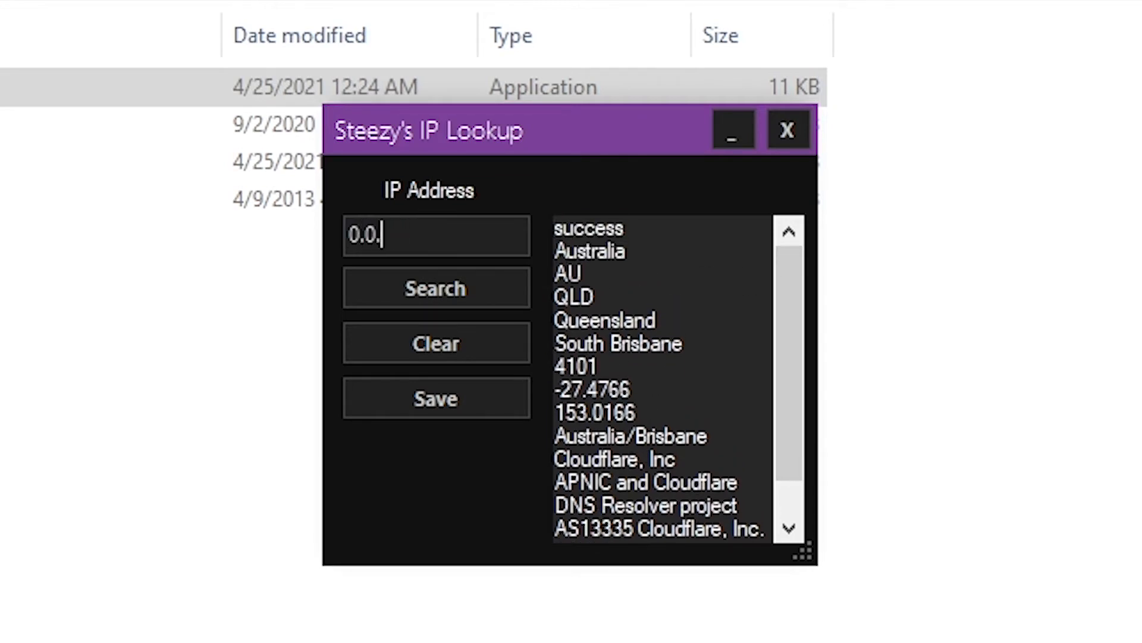
{"action": "left_click", "coordinate": [436, 288]}
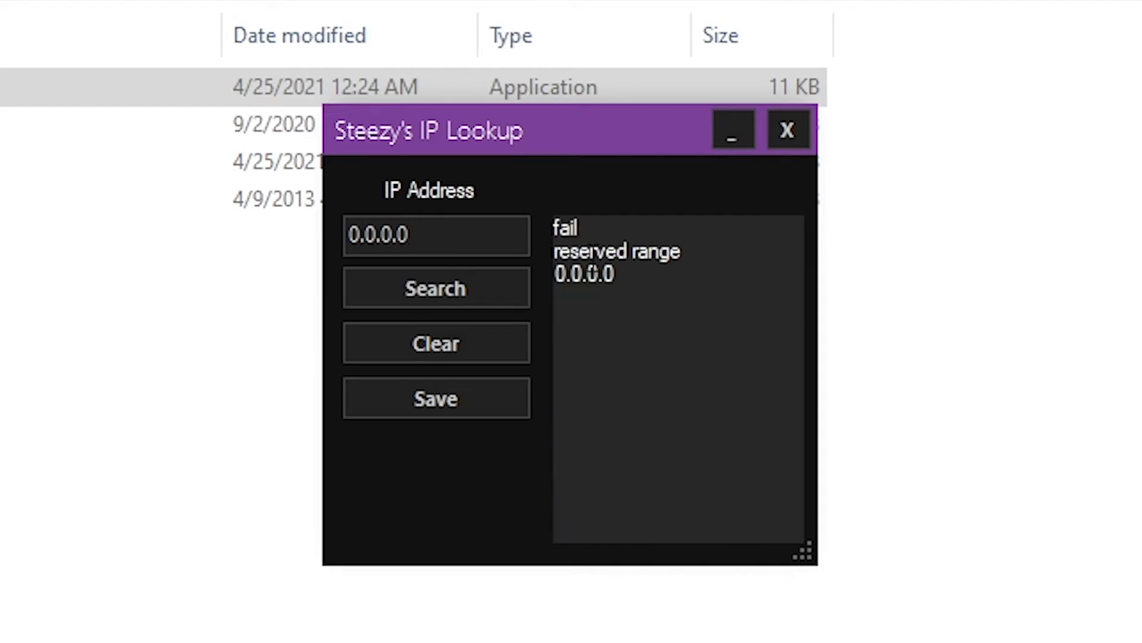
{"action": "double_click", "coordinate": [616, 251]}
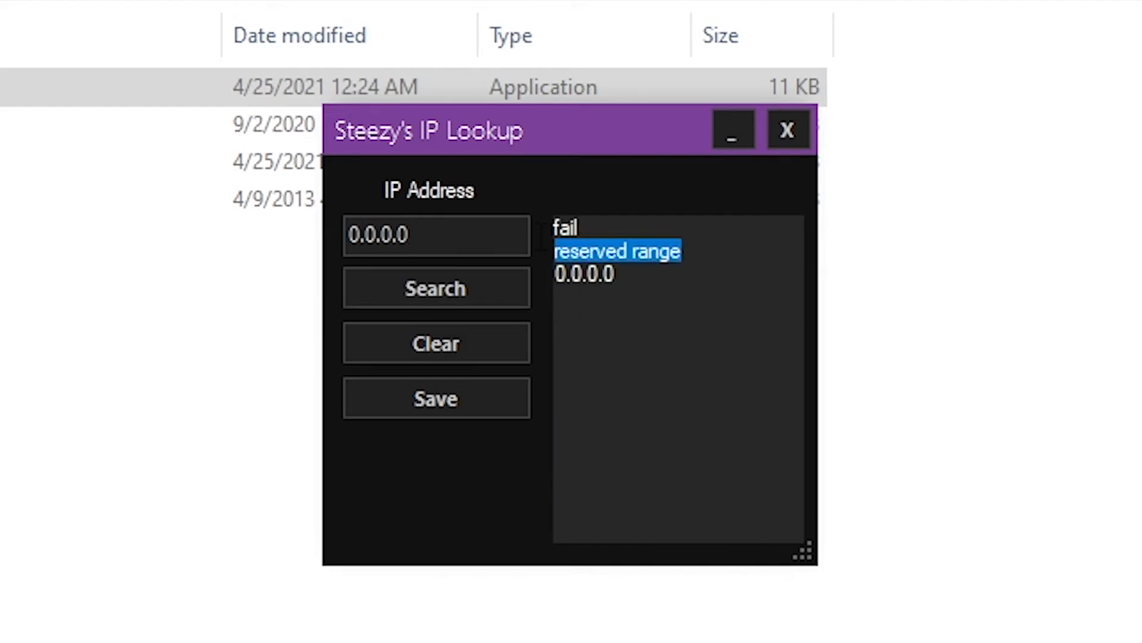
Look up 1.1.1.1 again and start saving the results to a text file
{"action": "type", "text": "1.1.1.1"}
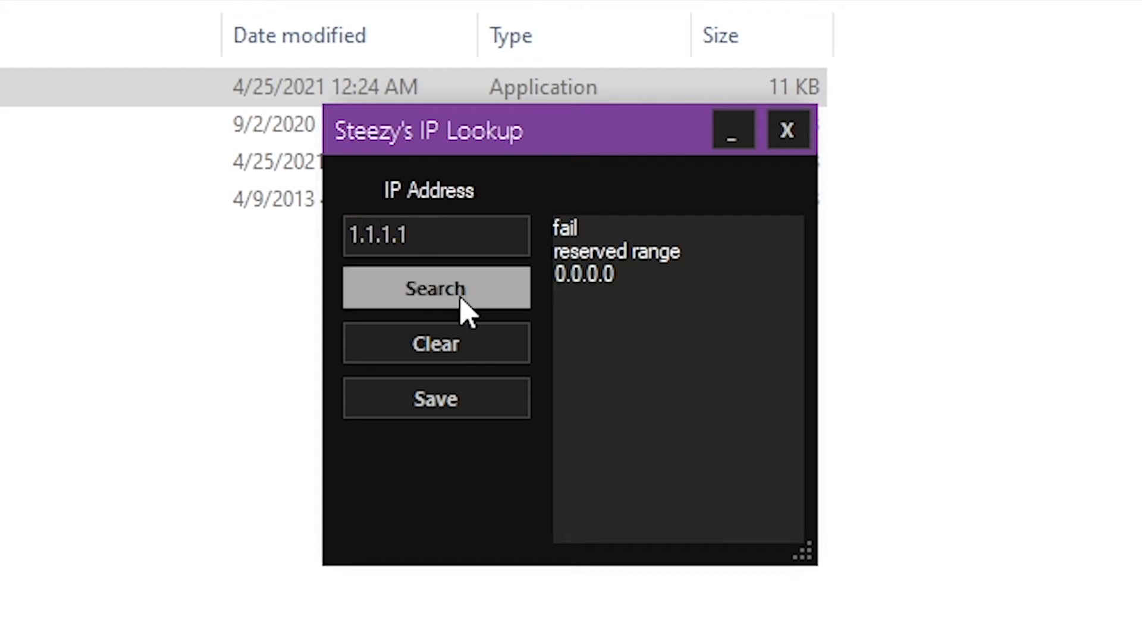
{"action": "left_click", "coordinate": [436, 286]}
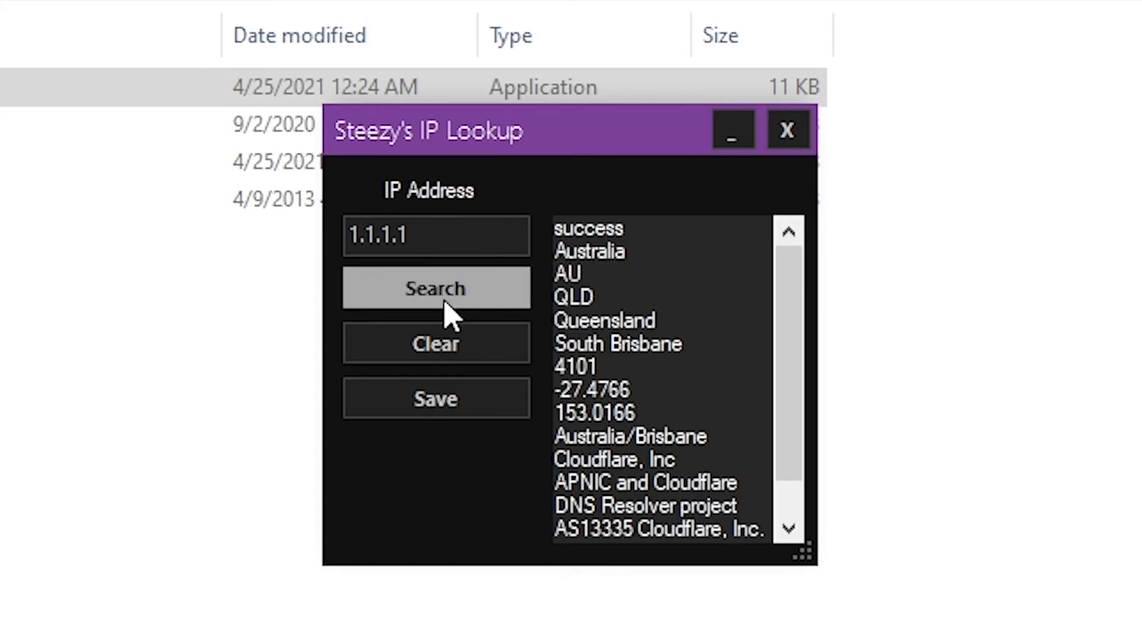
{"action": "left_click", "coordinate": [435, 399]}
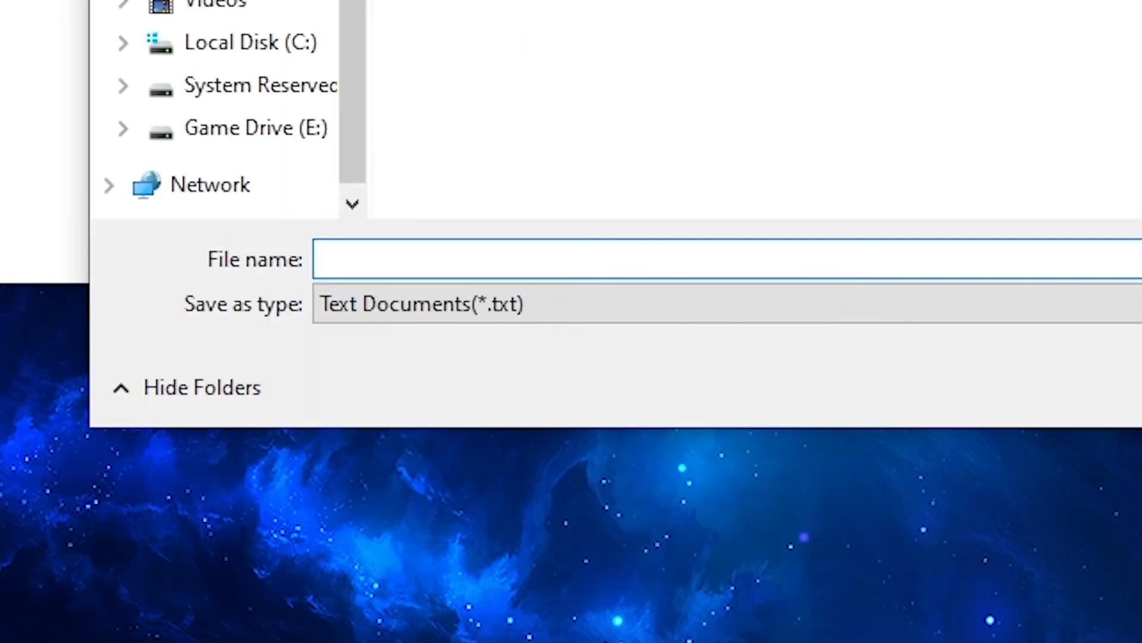